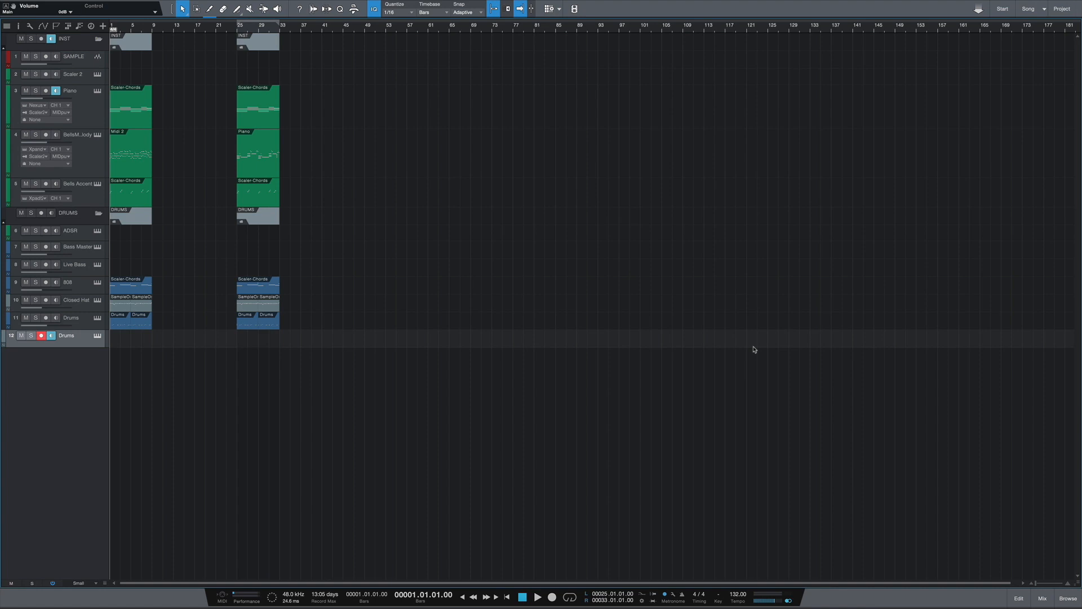
pyautogui.moveTo(339, 179)
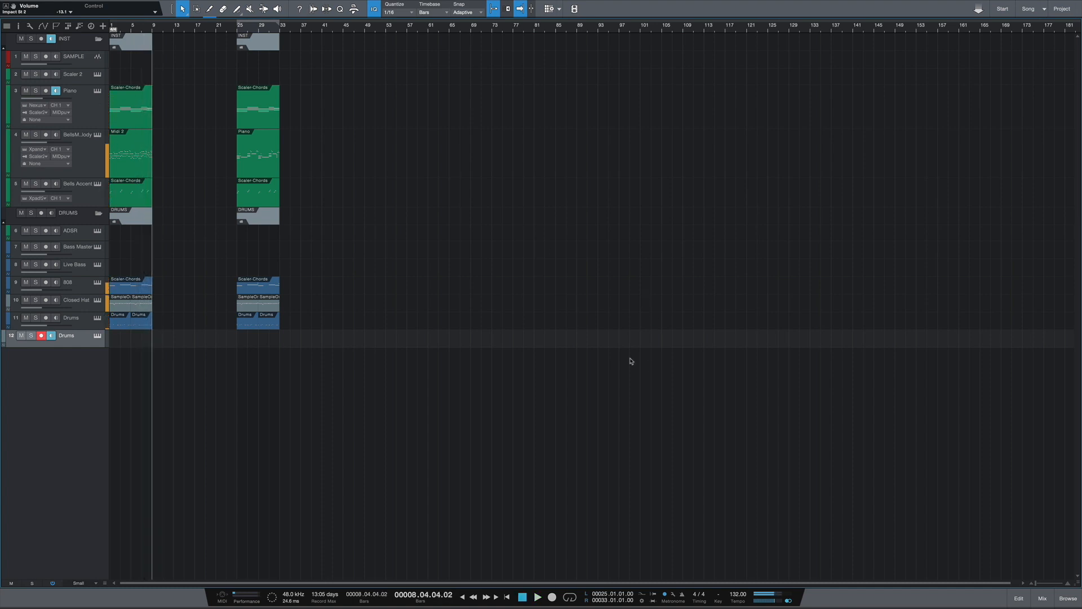
# Step: Play the arrangement from bar 25, then open the Scaler 2 instrument window
pyautogui.click(236, 26)
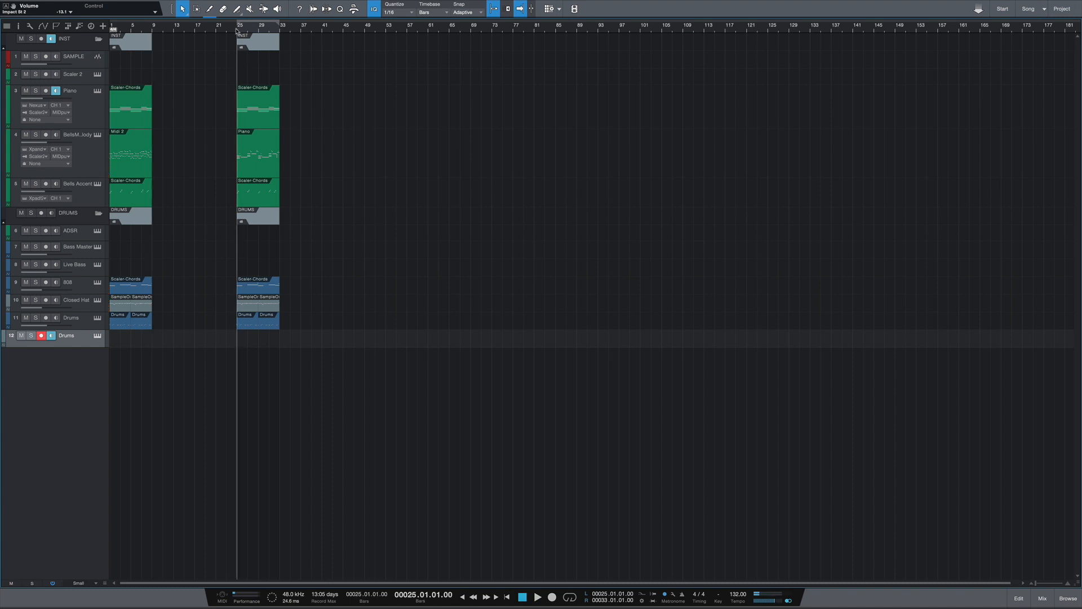
pyautogui.click(537, 597)
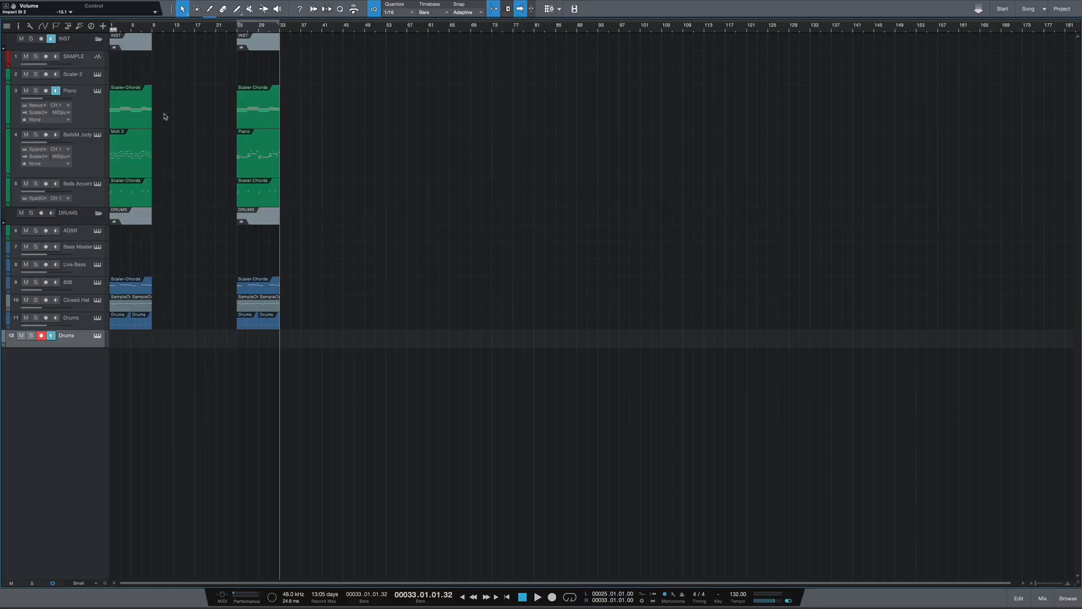
pyautogui.click(97, 75)
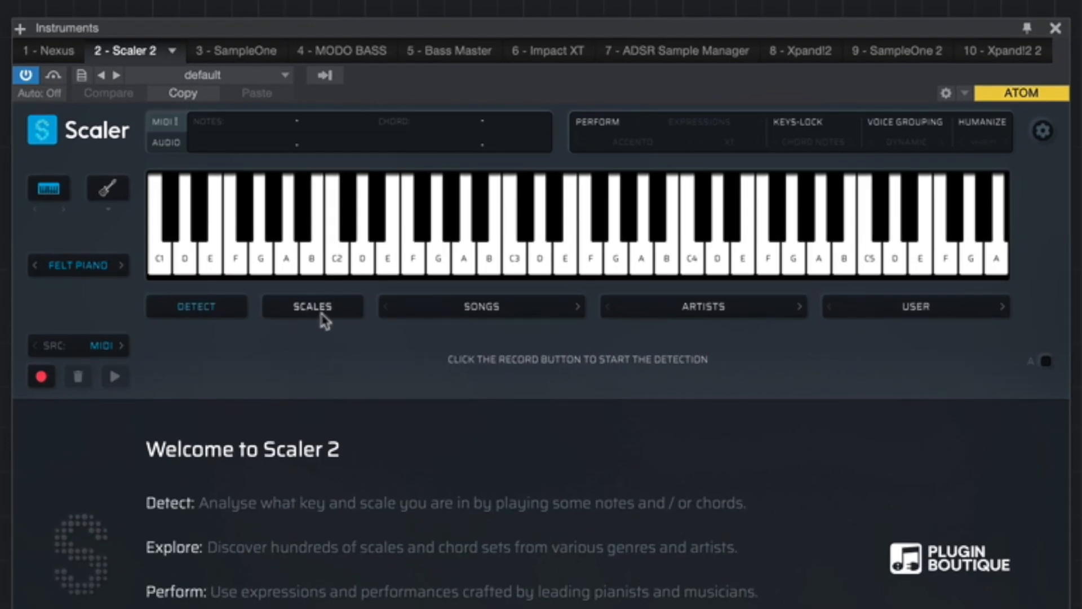
# Step: Load the Eb Minor scale with its seven chords and turn on Perform mode
pyautogui.click(312, 306)
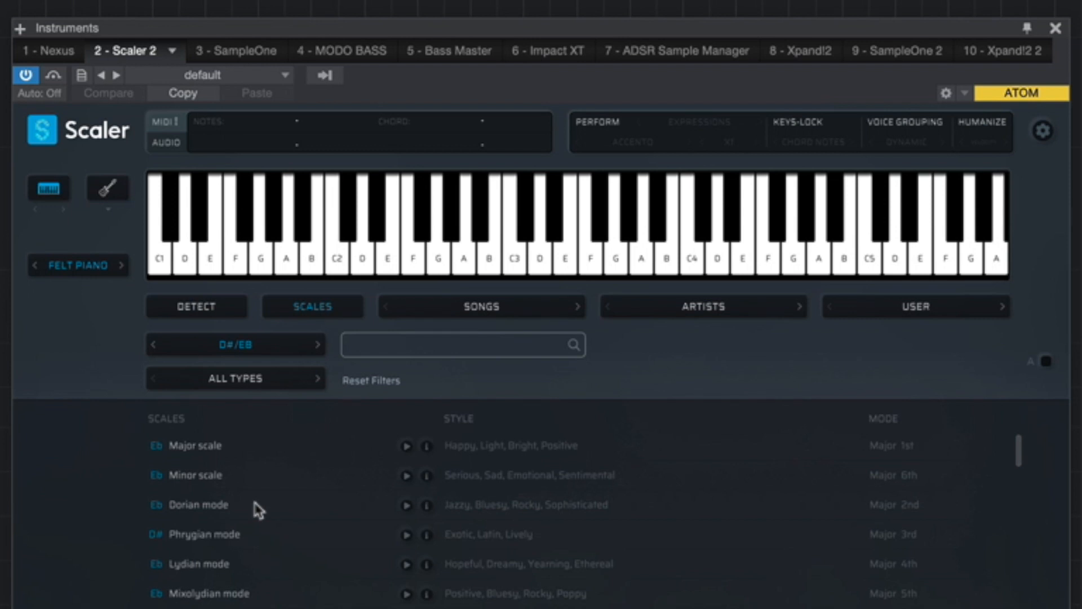
pyautogui.click(196, 475)
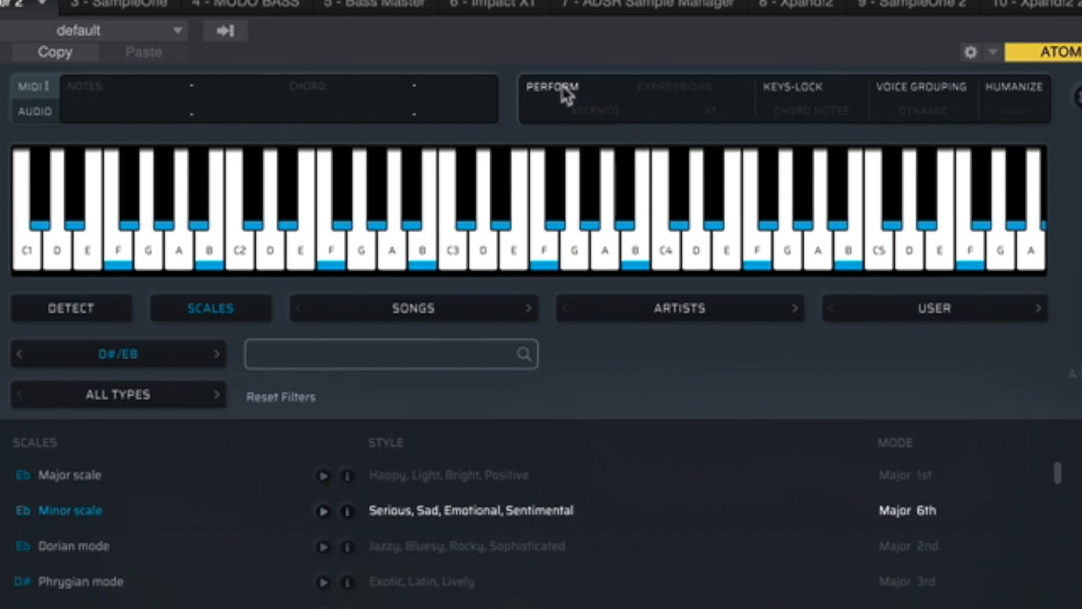
pyautogui.click(552, 88)
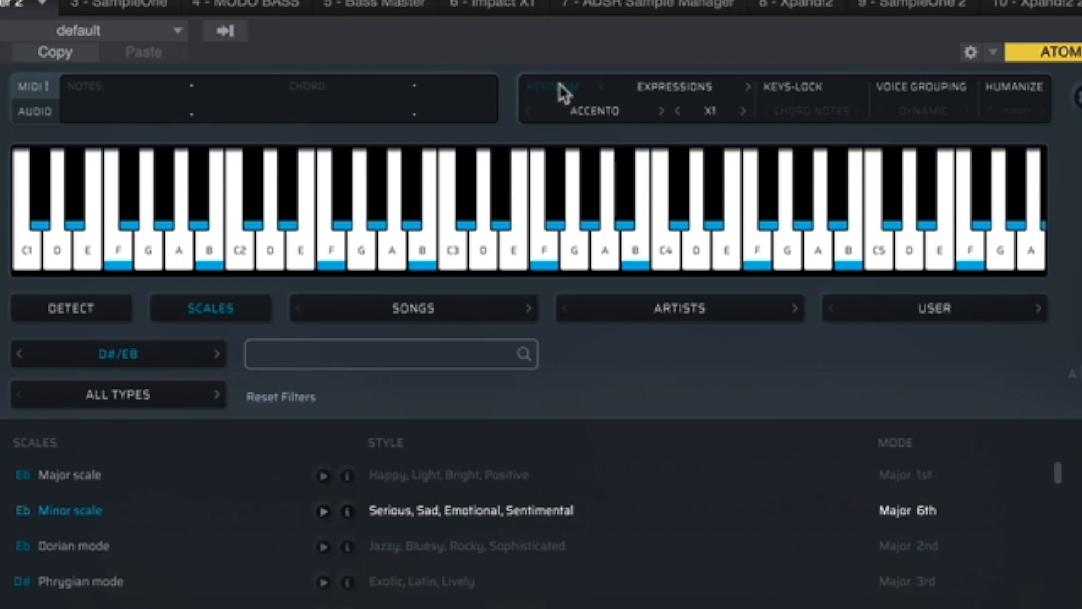
pyautogui.click(553, 87)
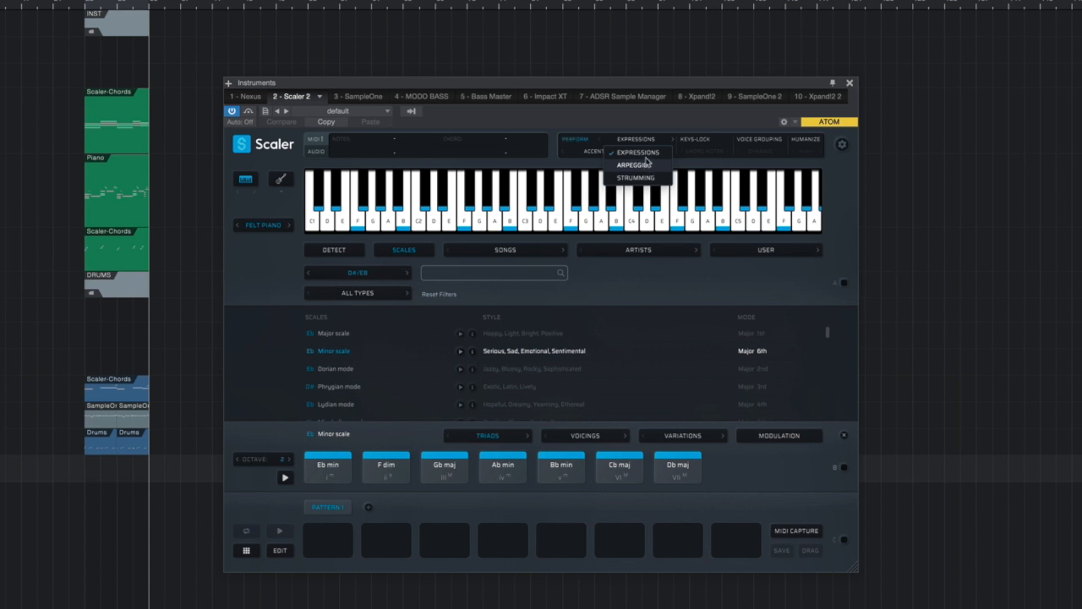
# Step: Set the Perform type to Expressions, keeping the Accento performance
pyautogui.click(635, 166)
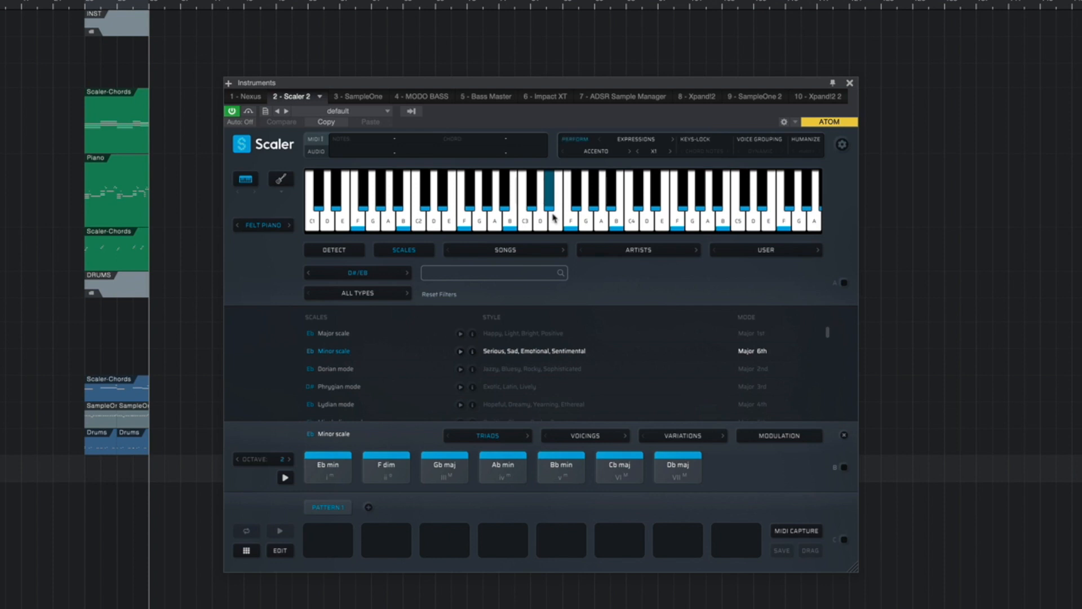
pyautogui.click(443, 197)
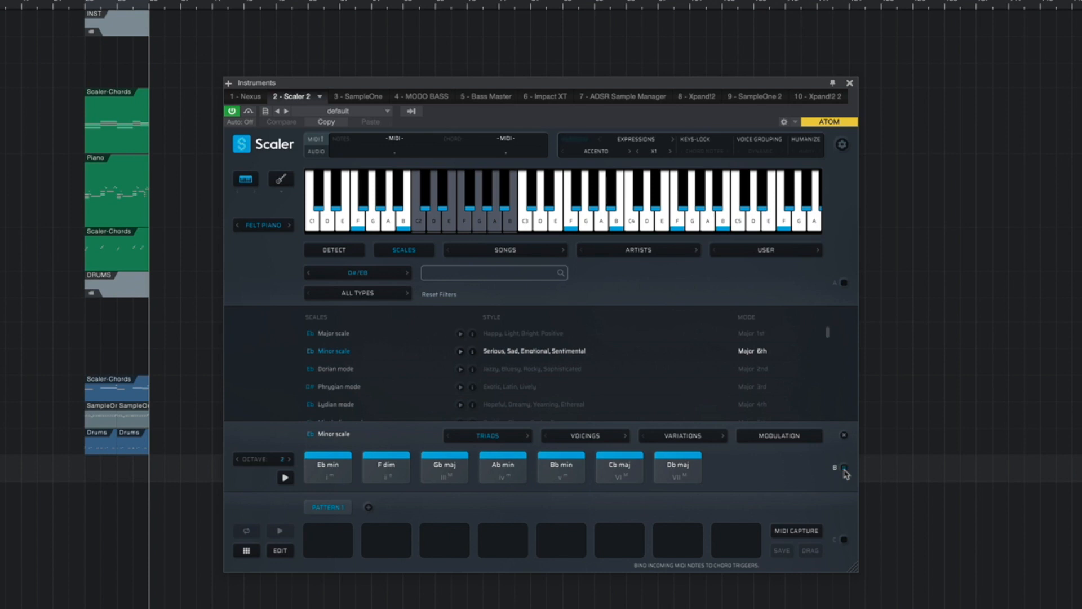
# Step: Bind MIDI to chord triggers and play the Eb min and Ab min chords
pyautogui.click(327, 467)
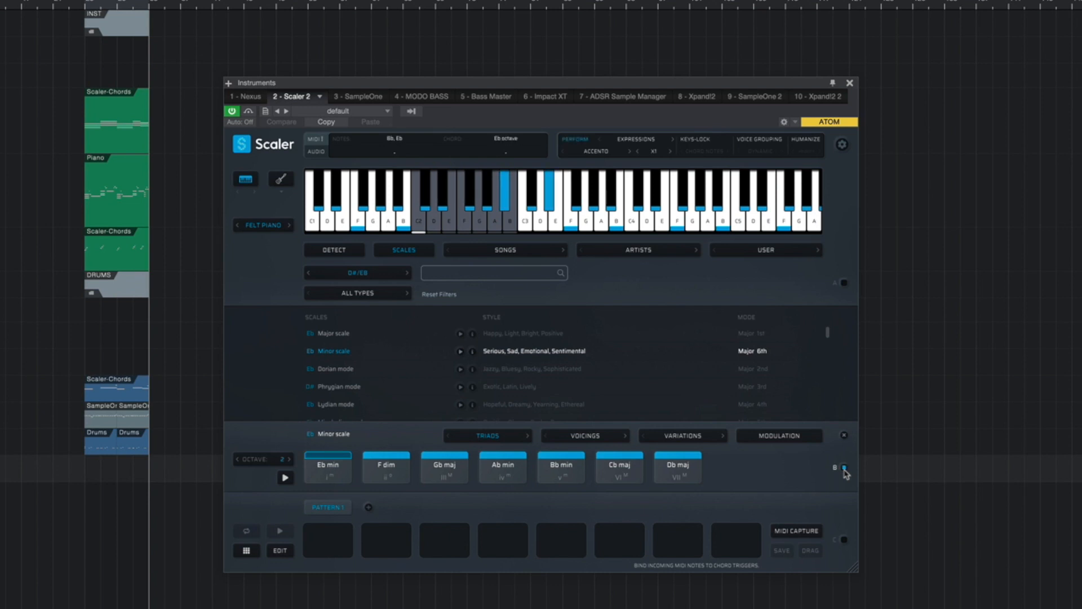
pyautogui.click(327, 467)
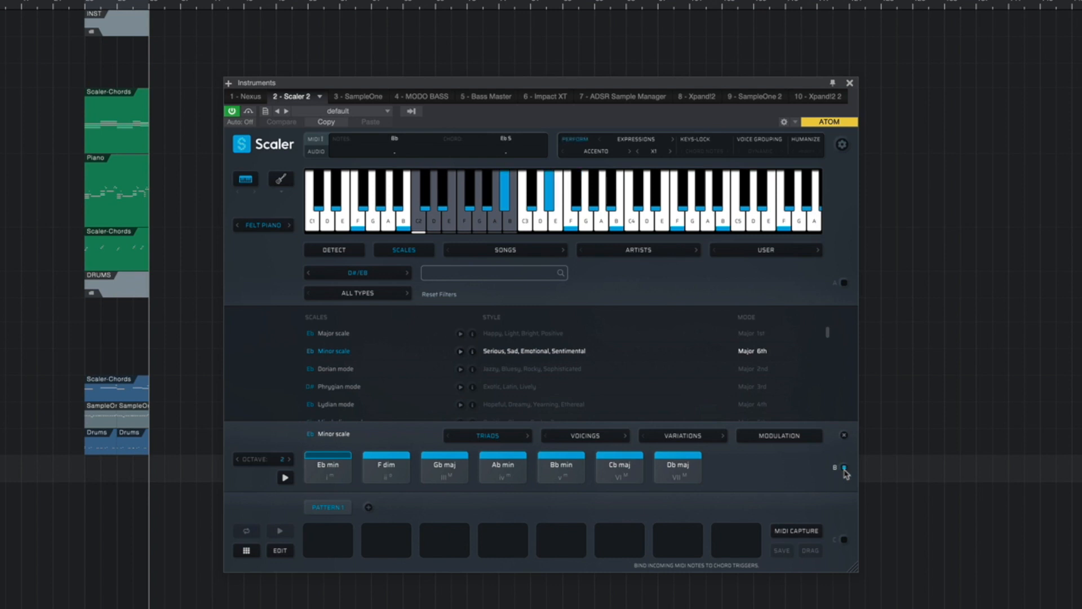
pyautogui.click(502, 466)
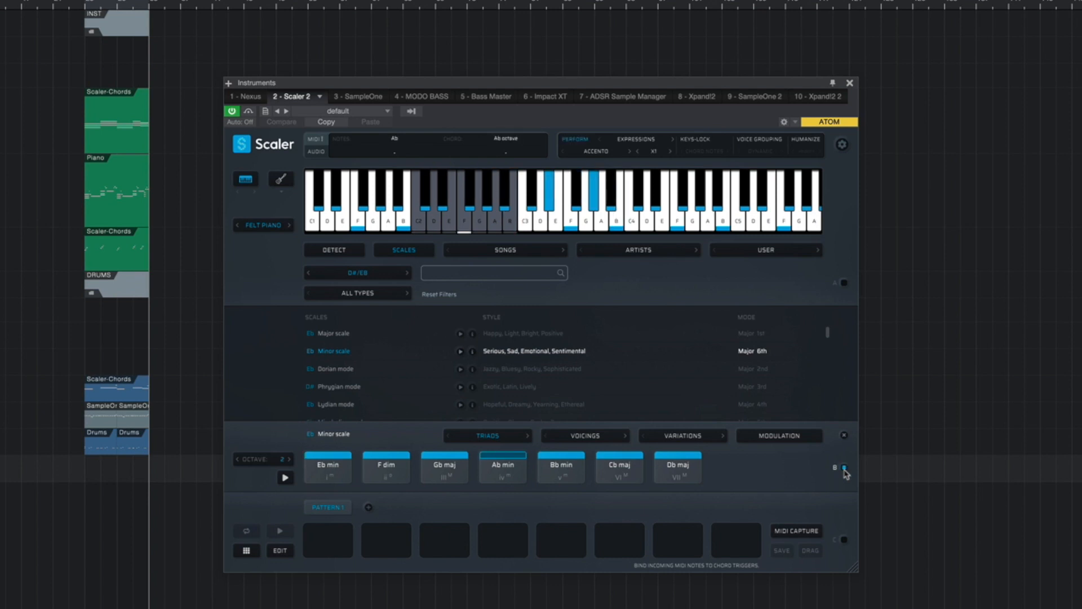
pyautogui.click(327, 467)
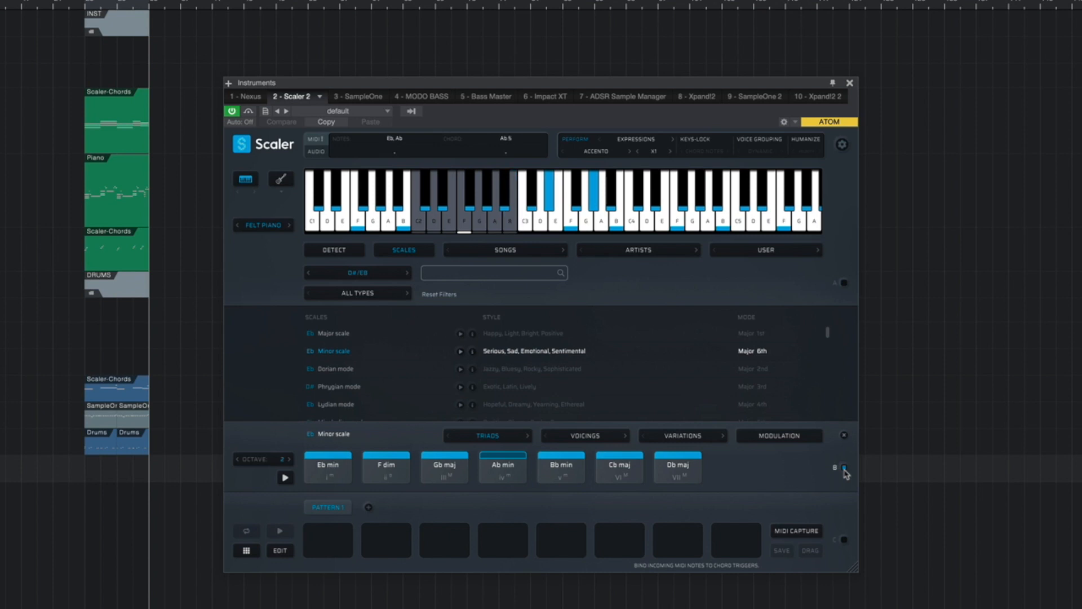
pyautogui.click(444, 468)
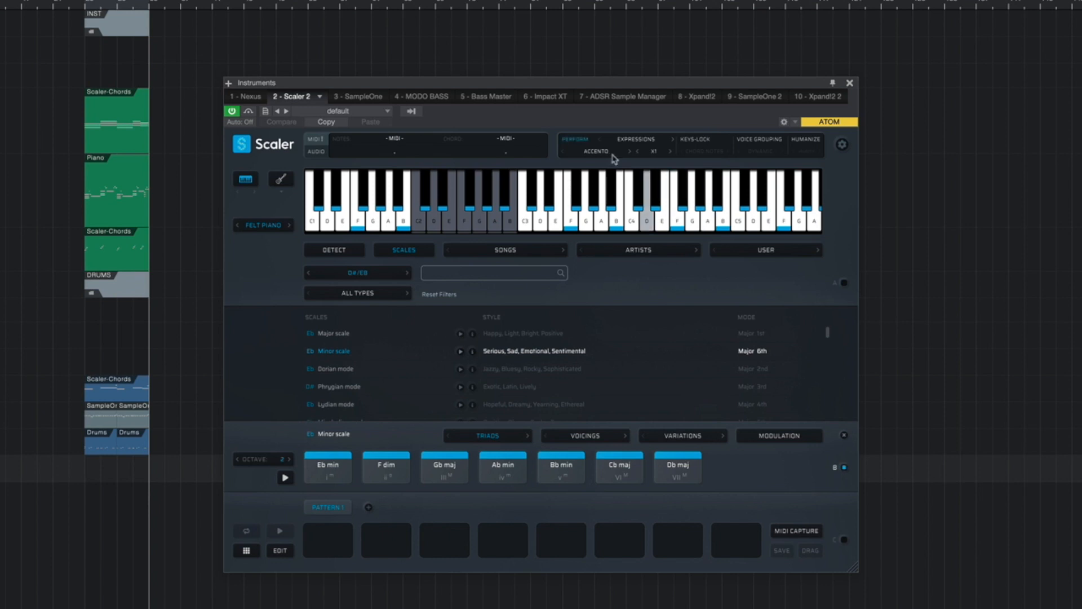
# Step: Switch the expression performance to Simile at X0.5 speed and preview it
pyautogui.click(595, 151)
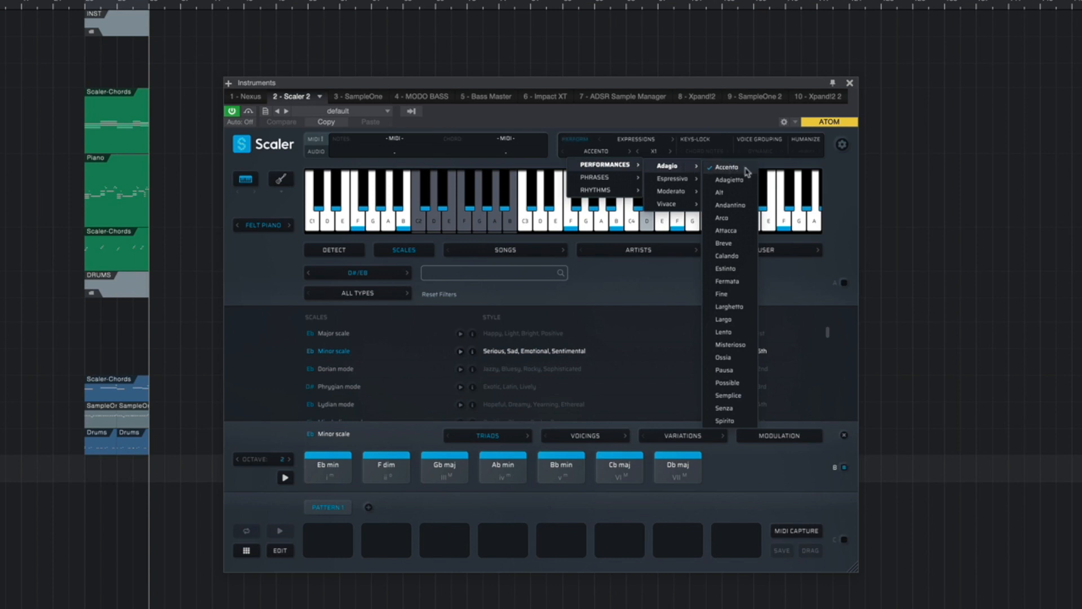
pyautogui.moveTo(666, 191)
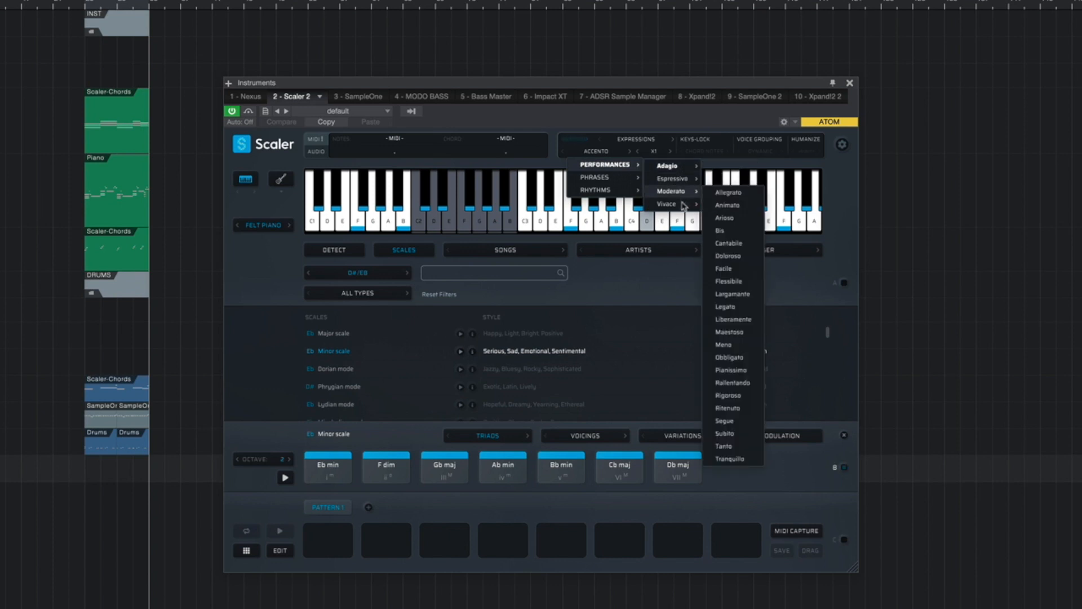
pyautogui.moveTo(666, 204)
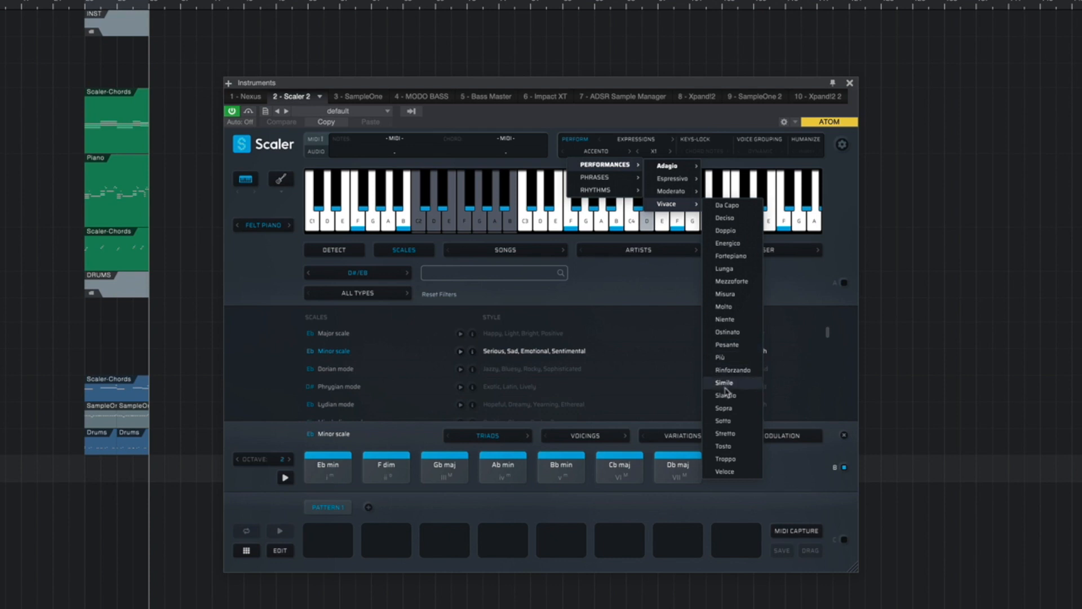
pyautogui.click(724, 382)
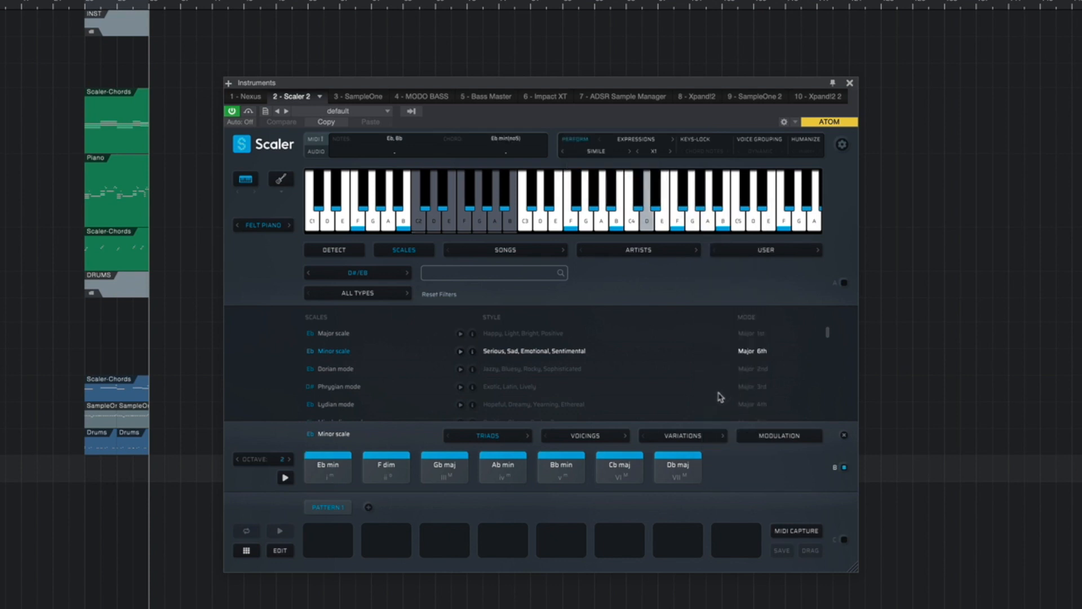
pyautogui.click(608, 207)
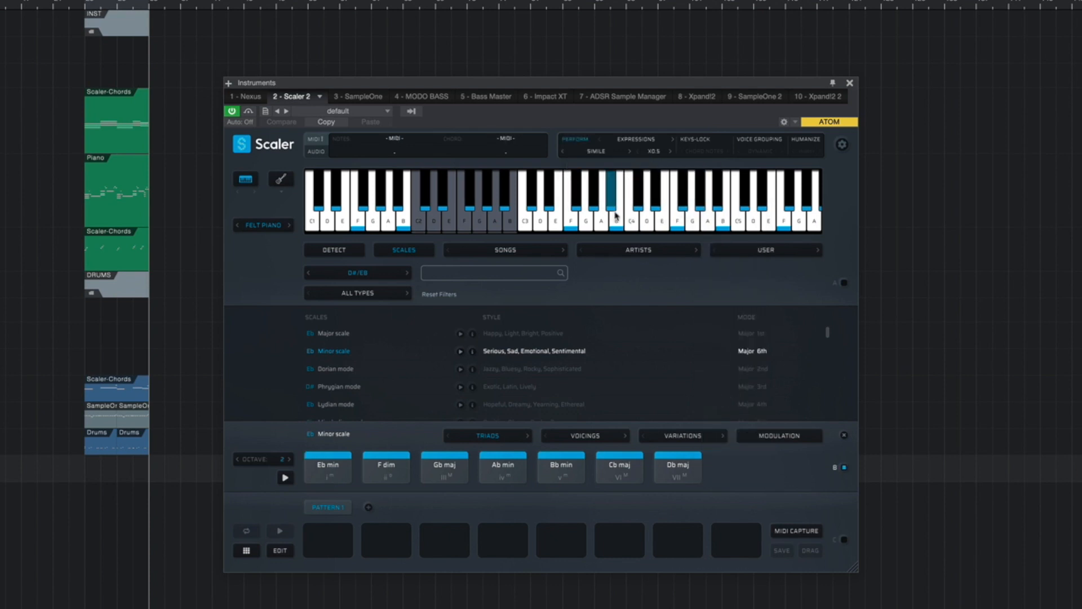
pyautogui.click(621, 214)
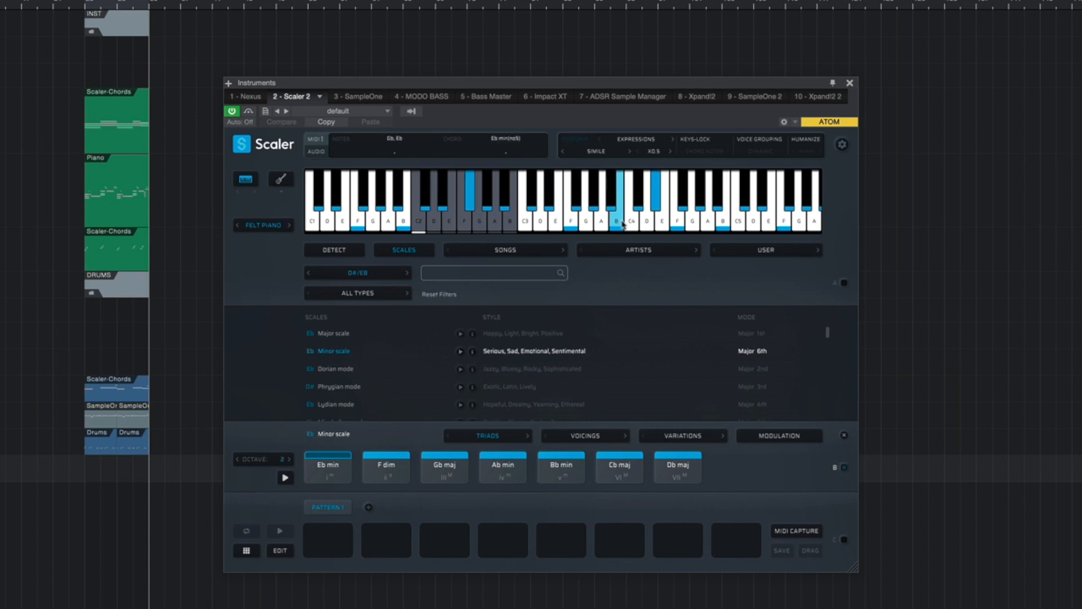
# Step: Enable Perform mode and audition the Eb min and Ab min chords
pyautogui.click(502, 467)
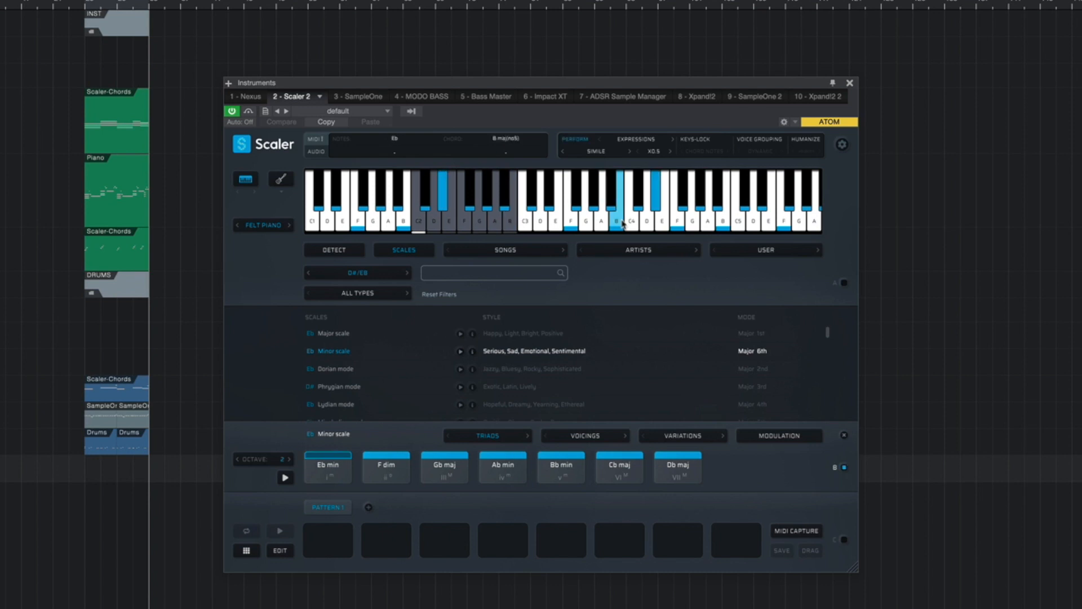
pyautogui.click(621, 207)
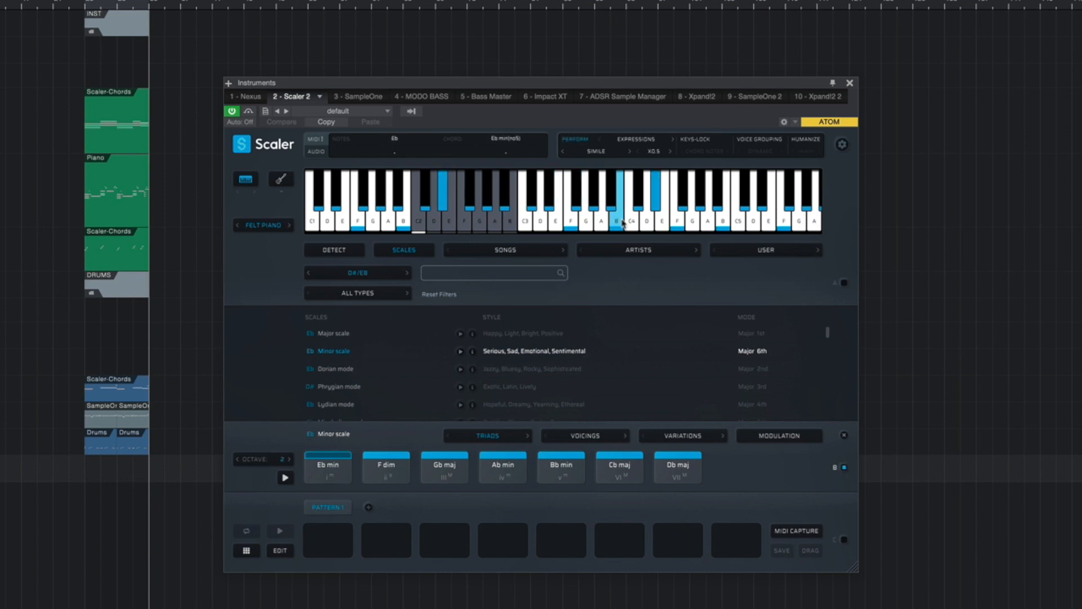
pyautogui.click(502, 464)
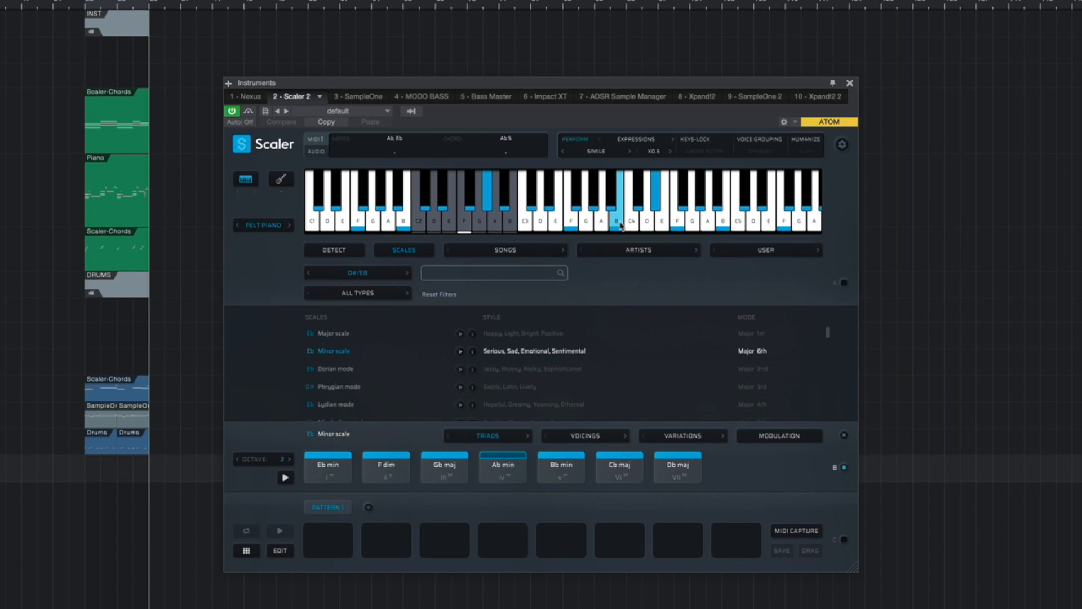
pyautogui.click(443, 466)
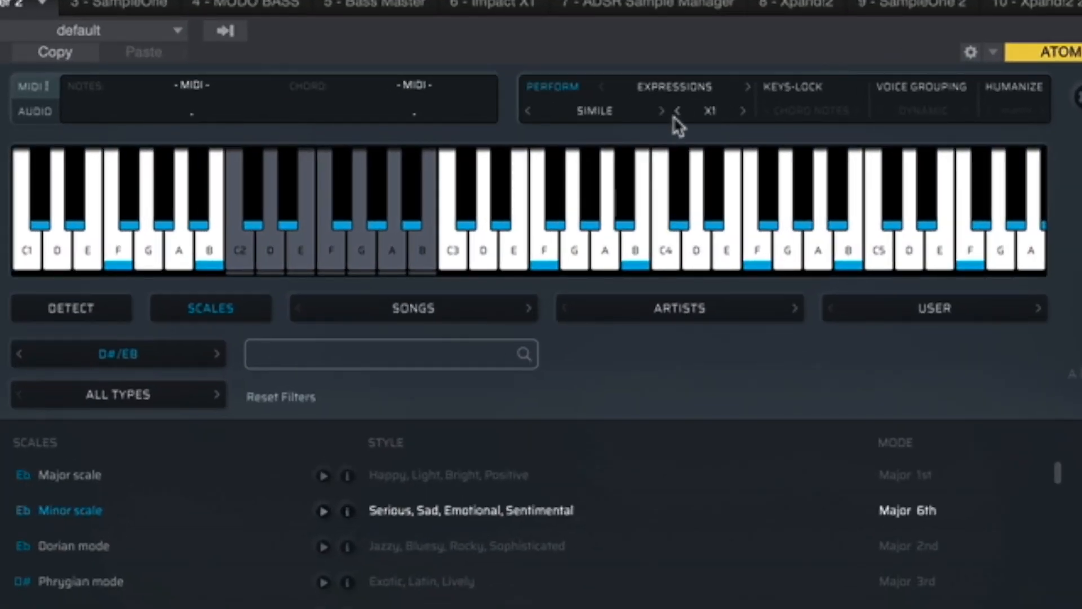
# Step: Raise the Simile expression rate from X0.5 to X1
pyautogui.click(679, 111)
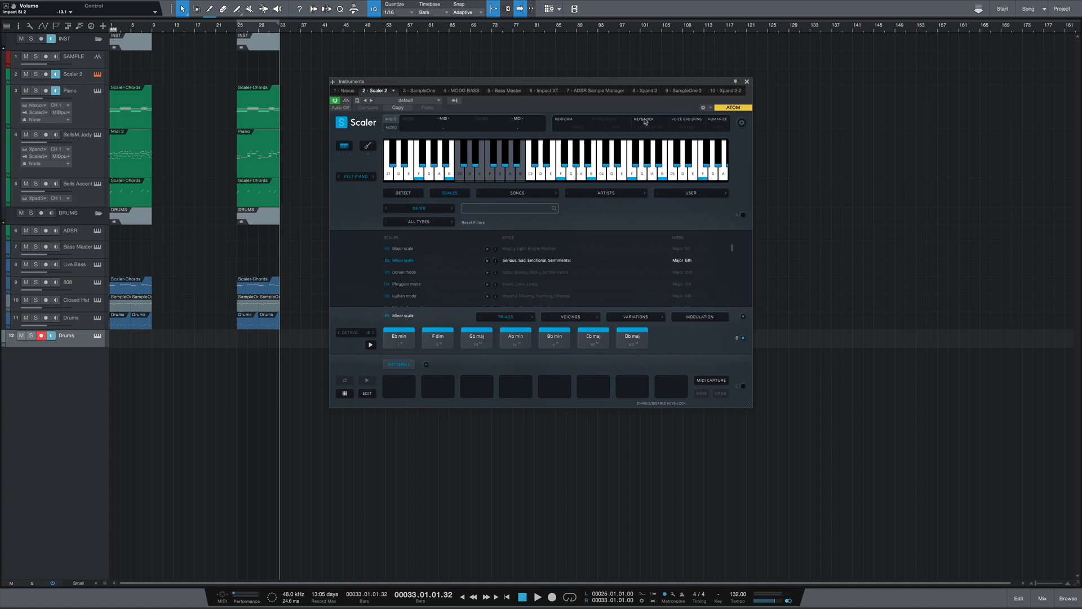
pyautogui.moveTo(643, 123)
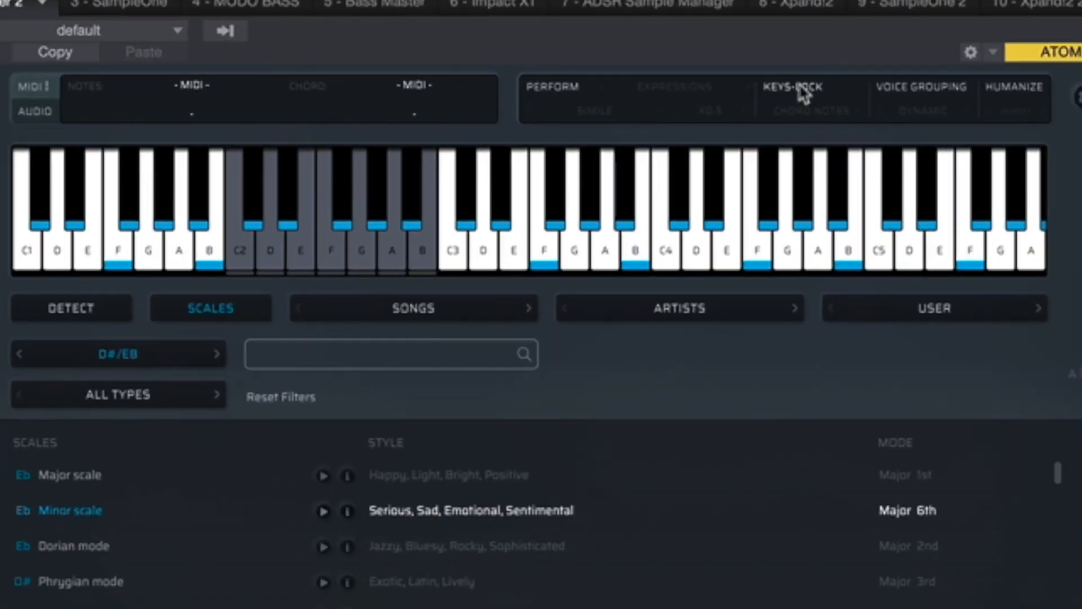
# Step: Turn on Keys-Lock in Chord Notes mode, mapping keys to numbered chord tones
pyautogui.click(793, 86)
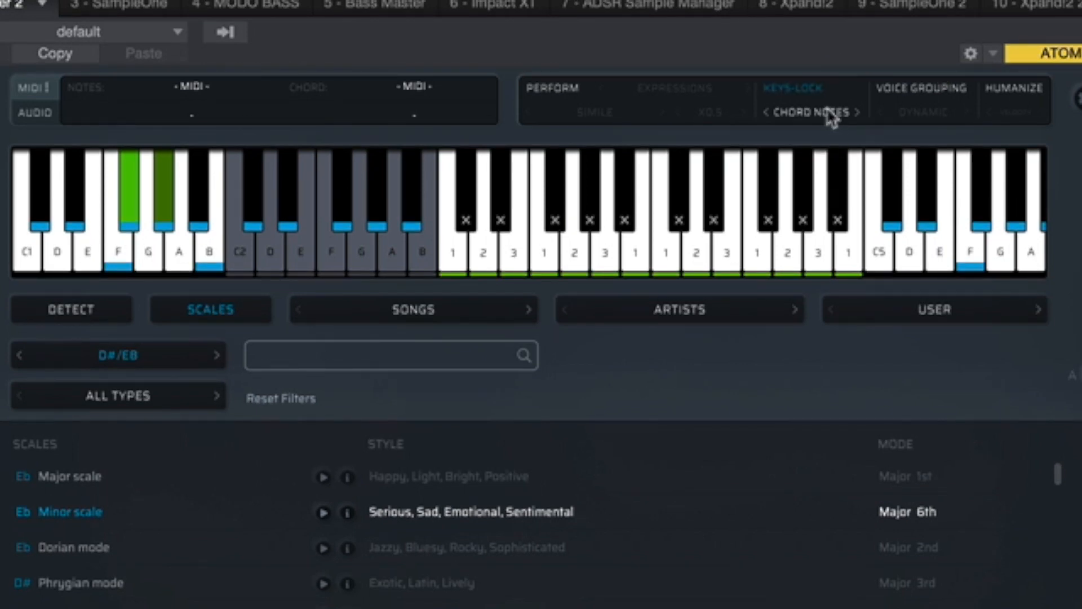
pyautogui.click(811, 112)
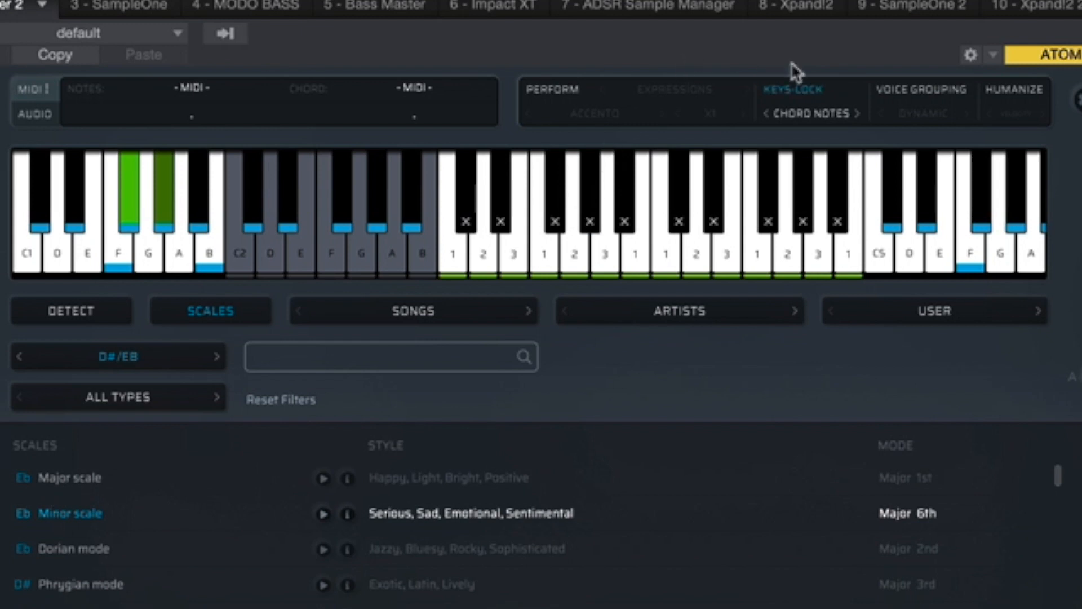
pyautogui.click(812, 112)
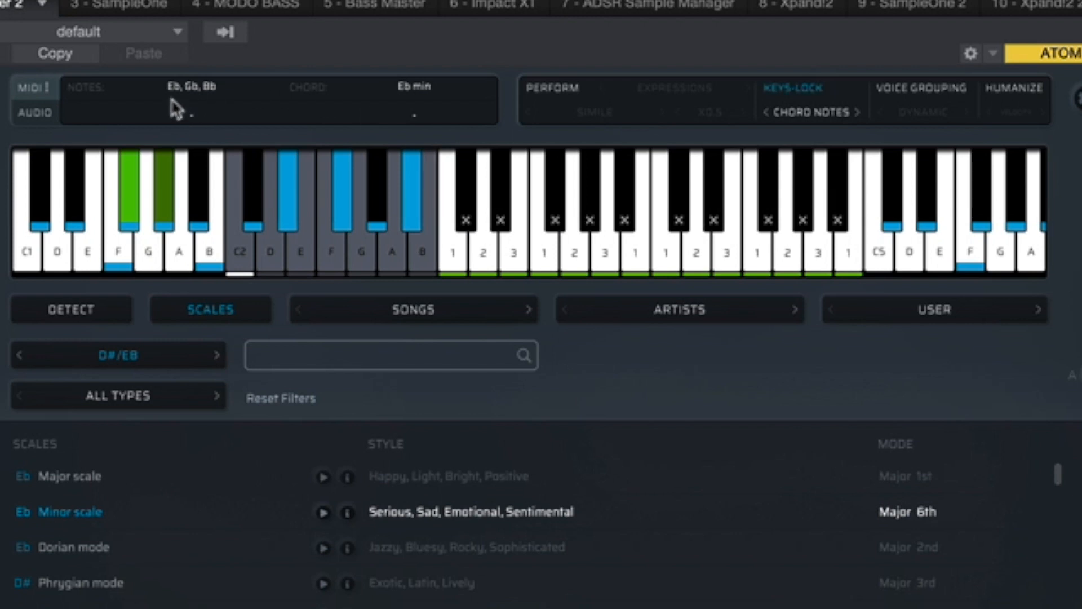
pyautogui.moveTo(218, 105)
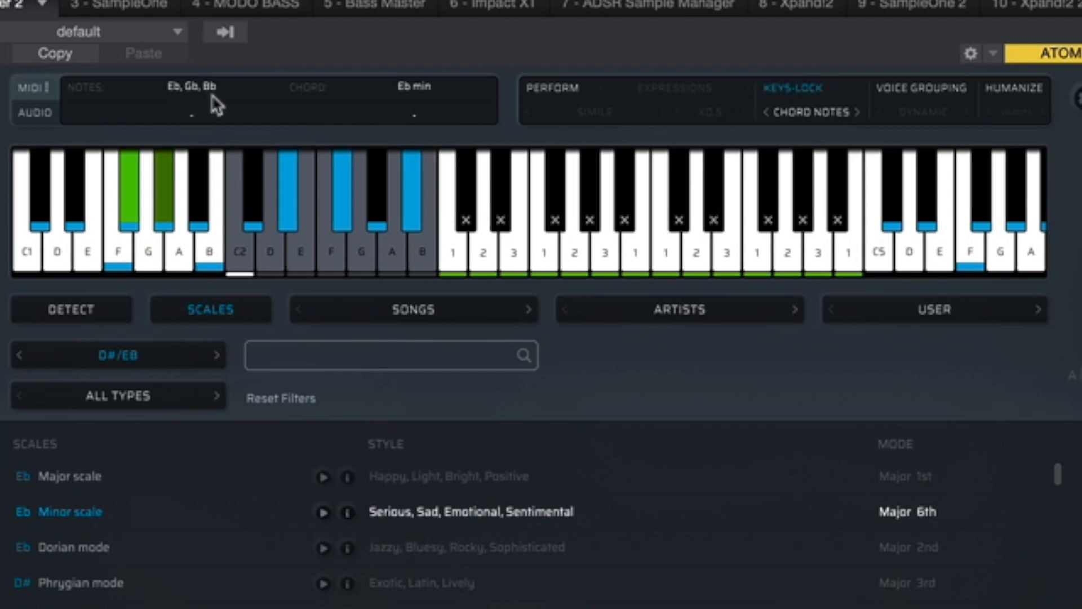
pyautogui.moveTo(138, 88)
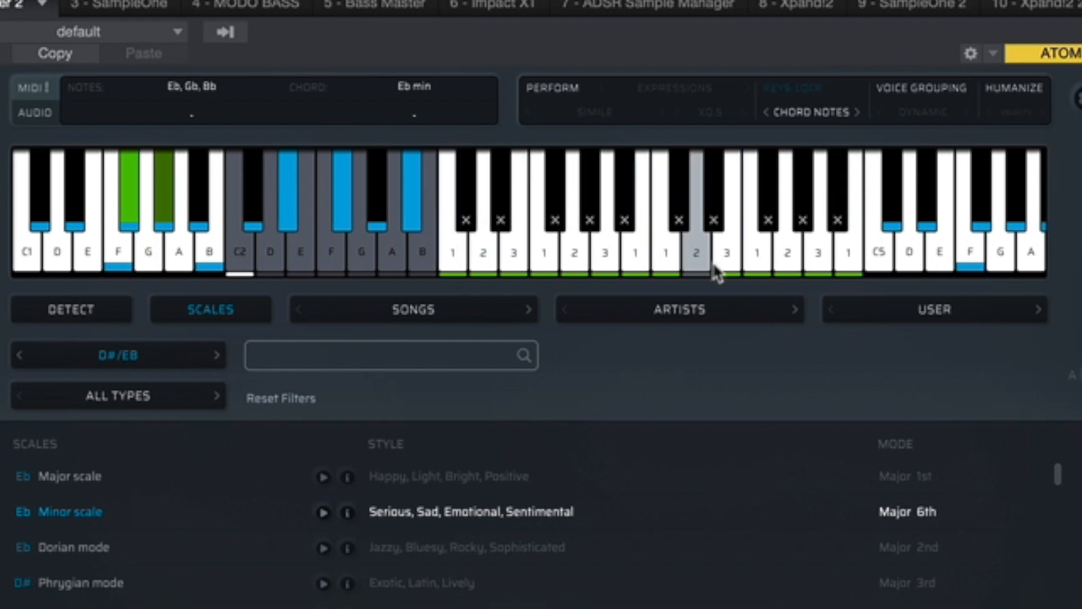
pyautogui.click(697, 207)
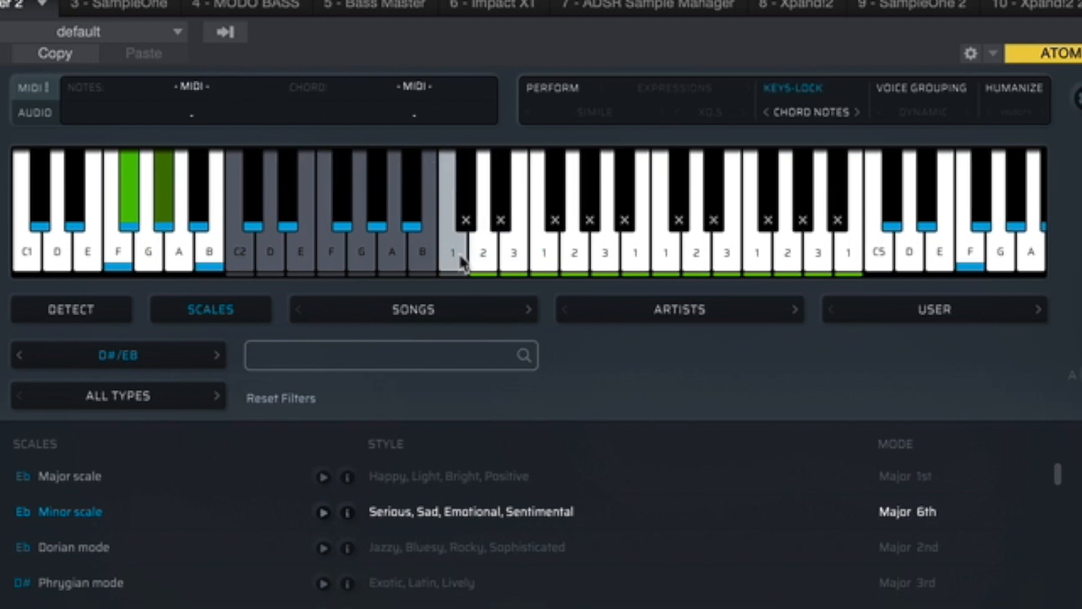
pyautogui.click(635, 221)
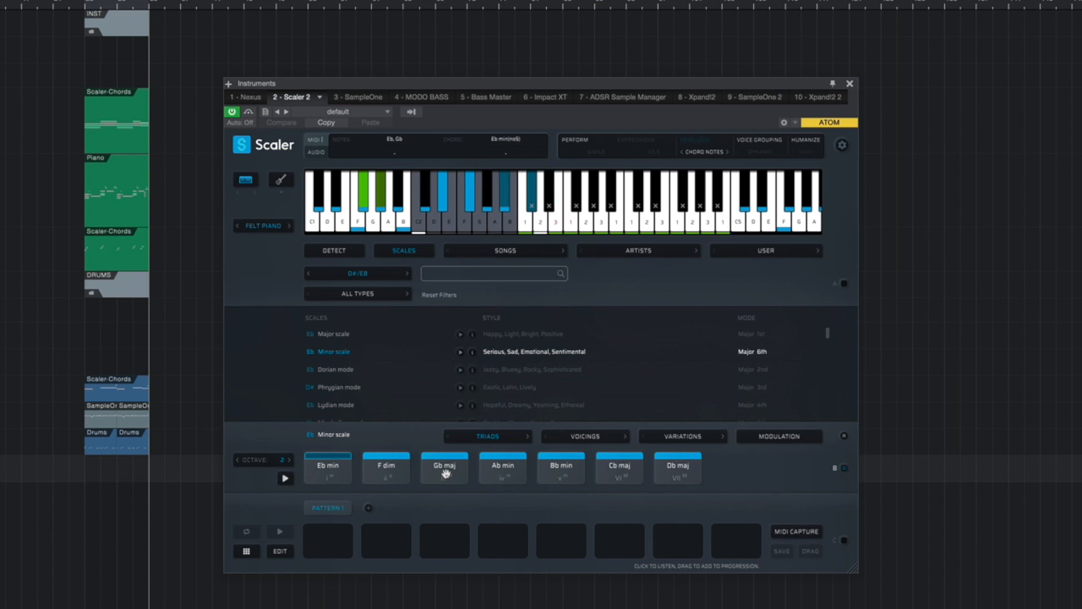
pyautogui.click(502, 467)
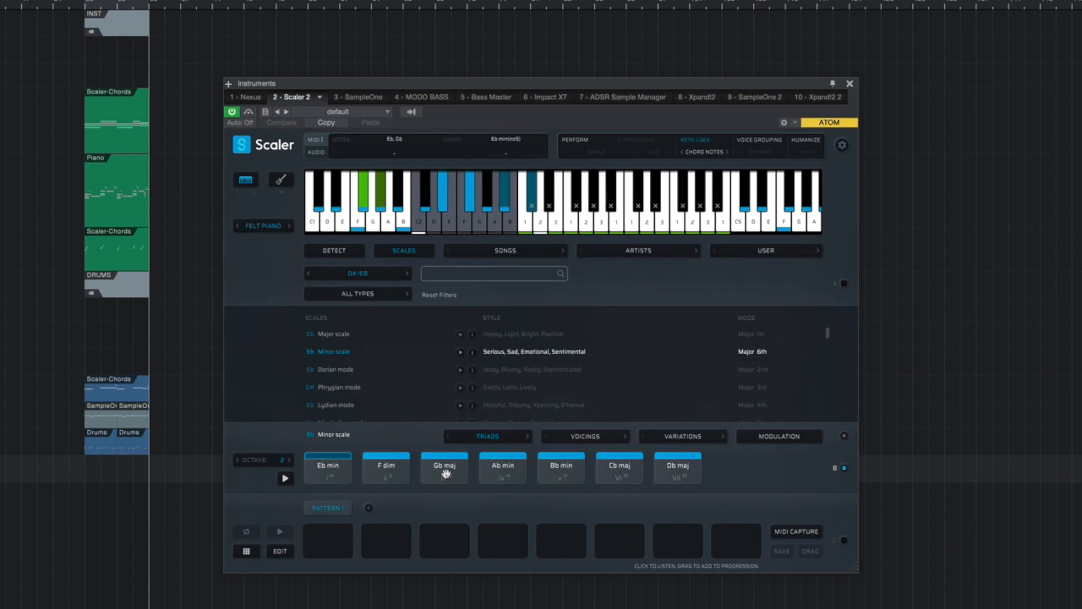
pyautogui.click(502, 468)
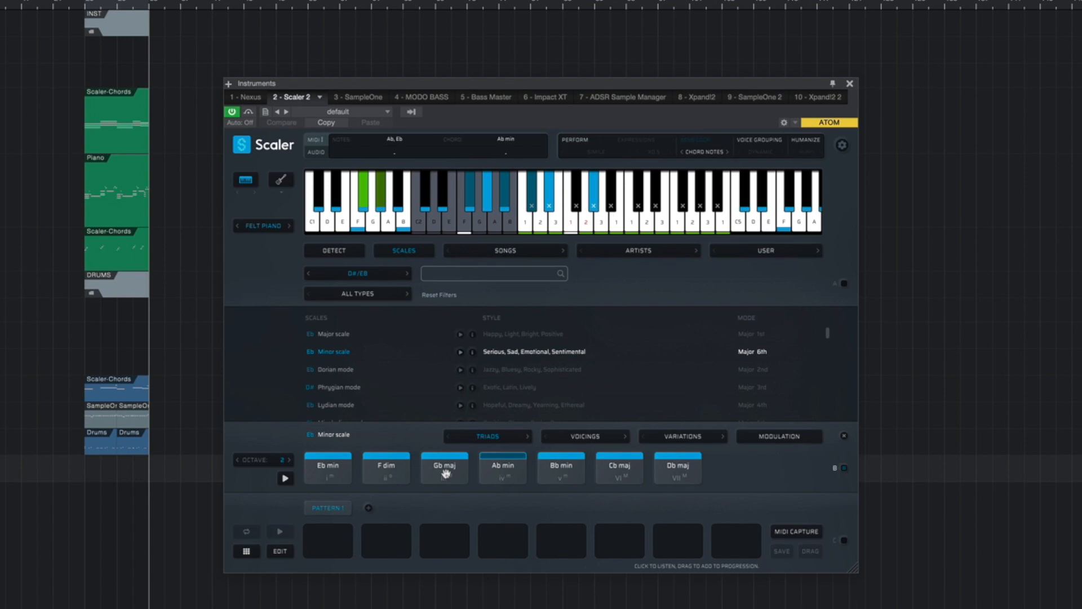
pyautogui.click(444, 467)
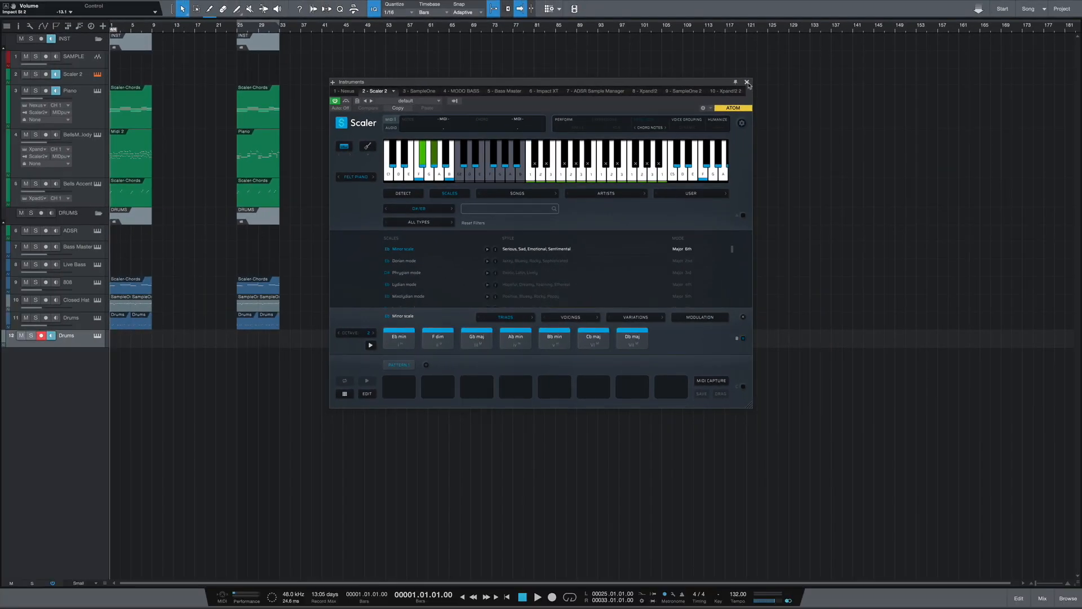
# Step: Close Scaler 2, replay the second song section, then stop playback
pyautogui.click(747, 81)
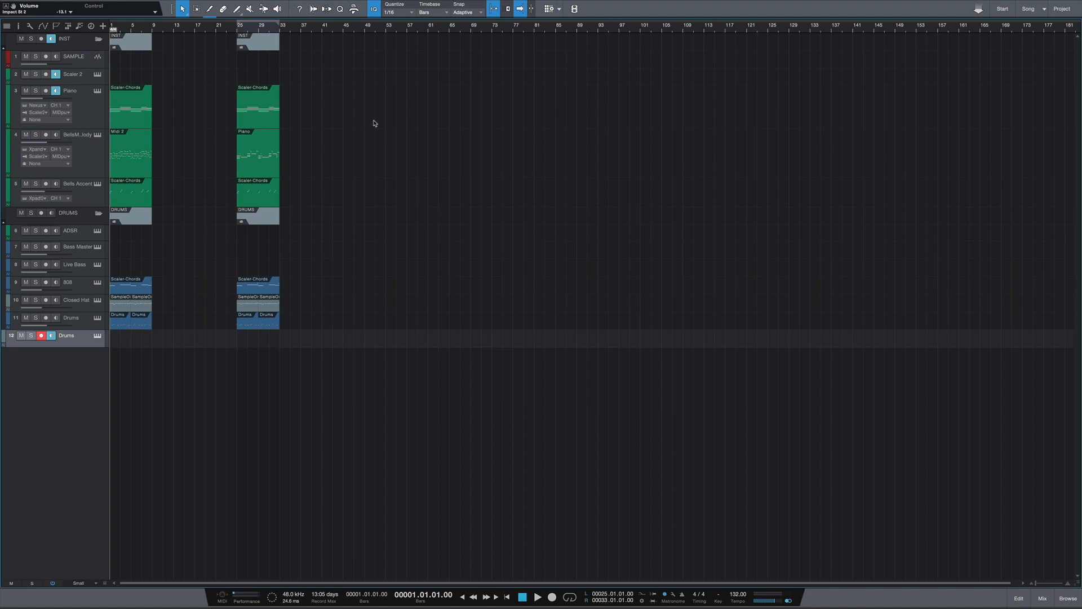
pyautogui.click(537, 596)
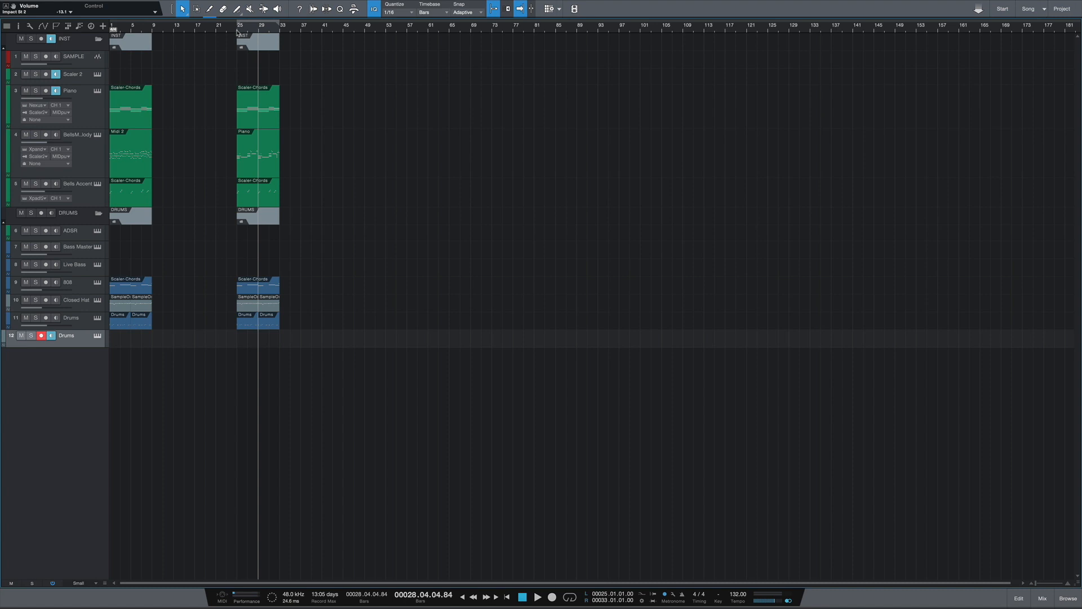
pyautogui.click(507, 597)
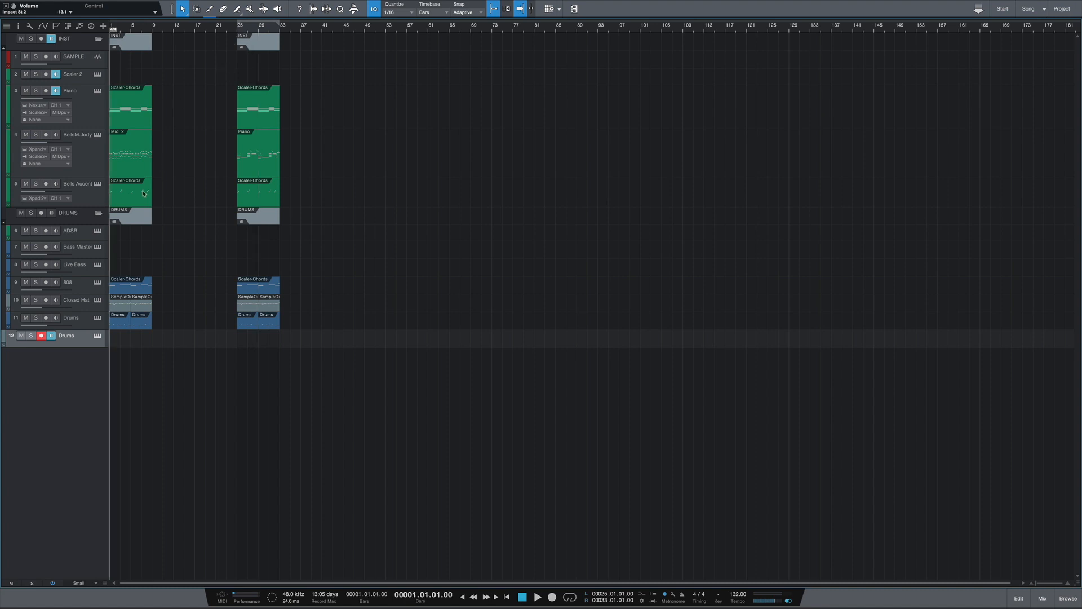
pyautogui.moveTo(267, 141)
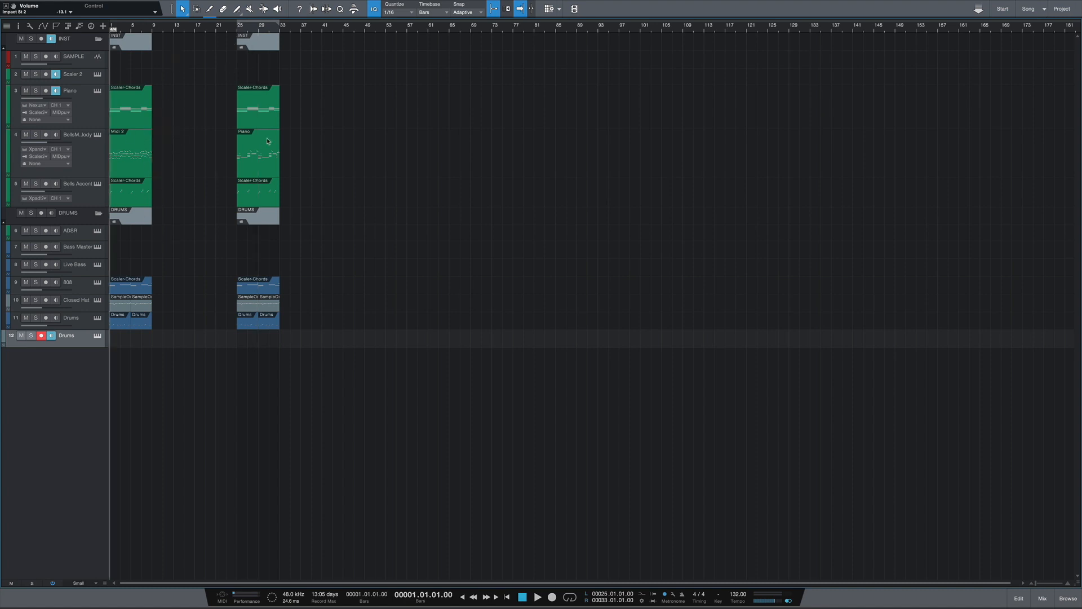